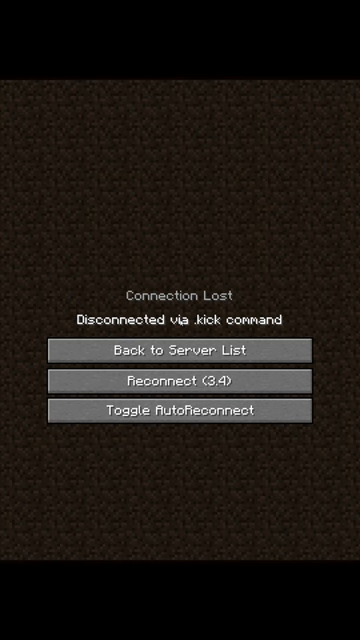
- Rejoin the server from the Connection Lost screen via Reconnect
{"action": "left_click", "coordinate": [180, 380]}
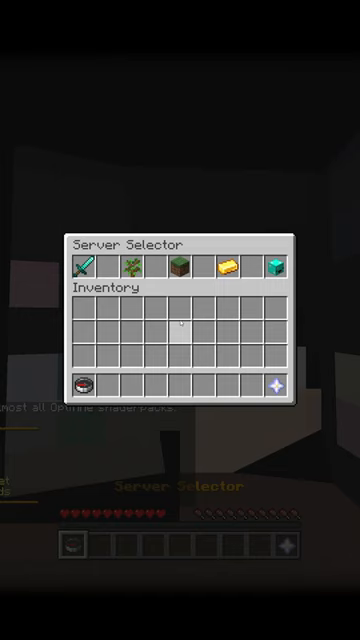